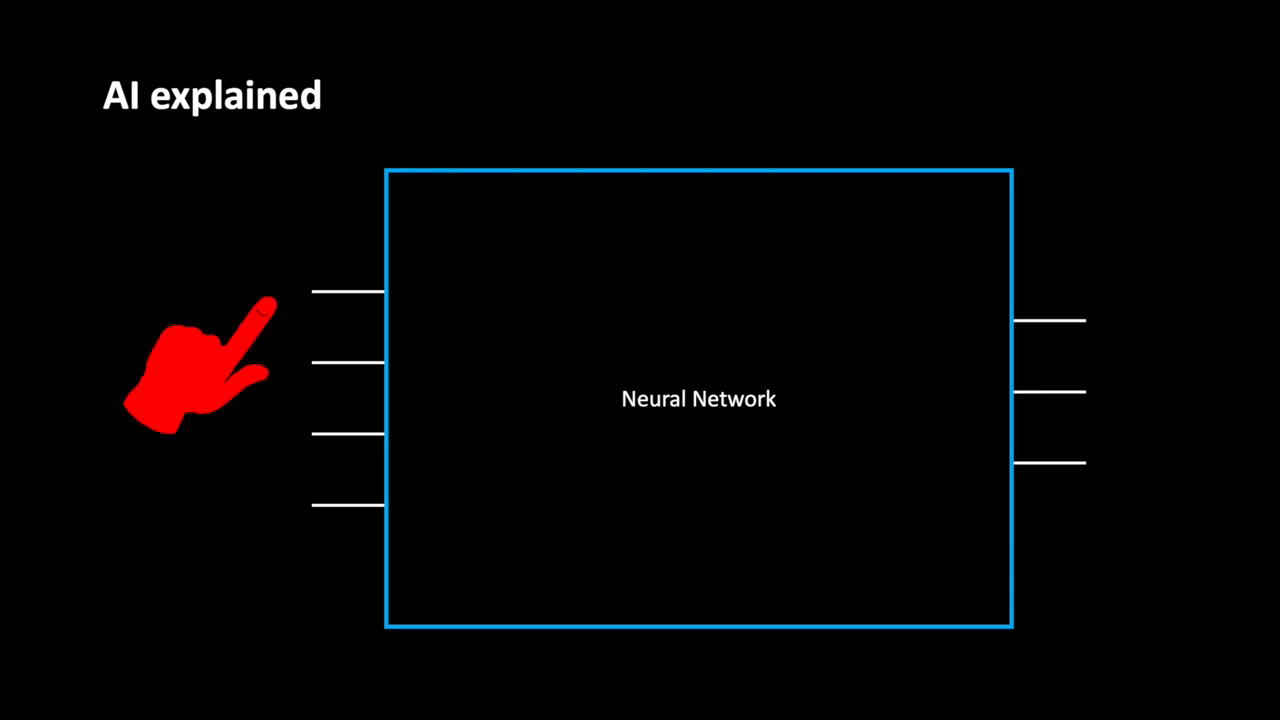
mouse_move(210, 570)
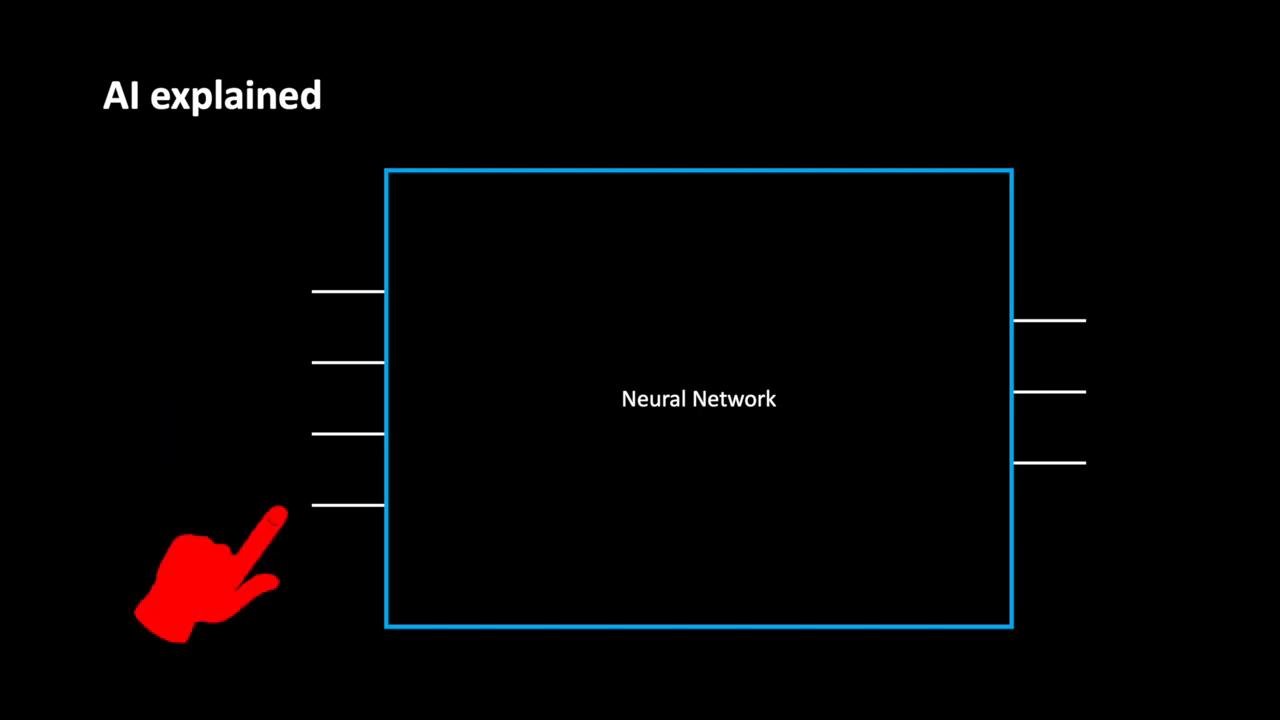